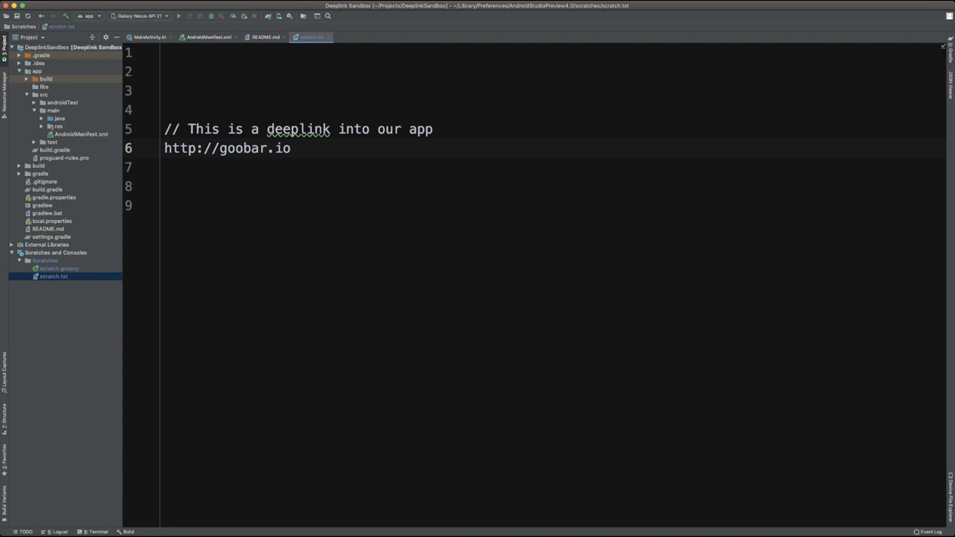
- Show the manifest's goobar.io intent filter and start typing adb in the terminal
click(214, 35)
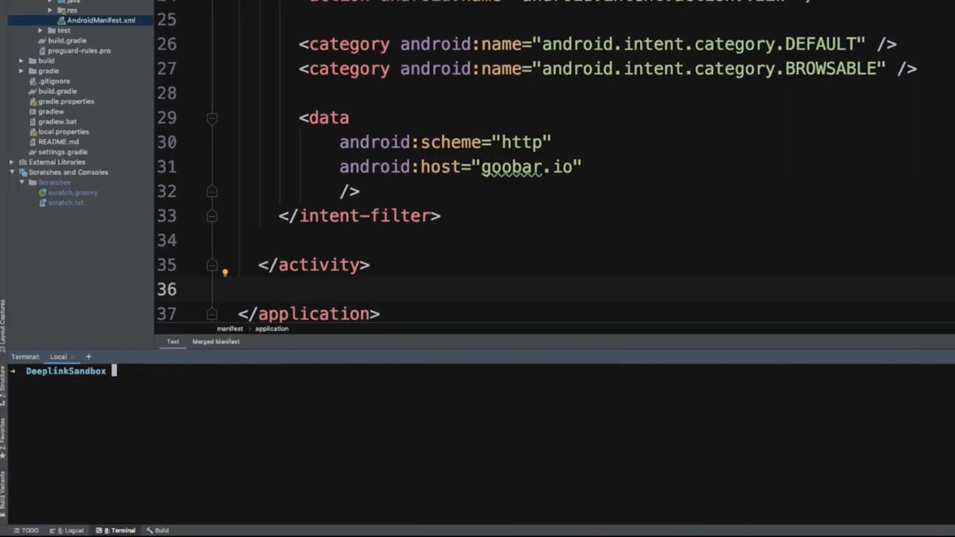
text(adb)
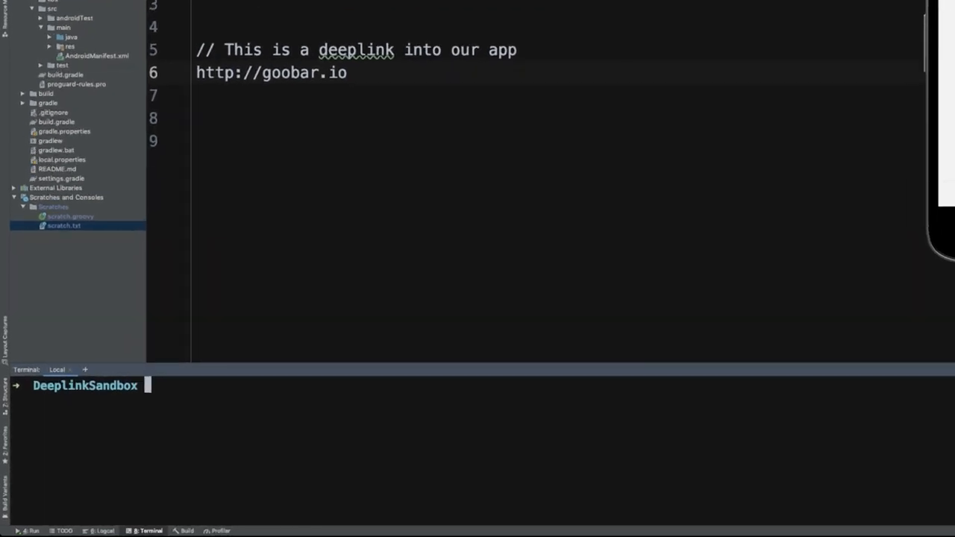
text(adb shell am start -W -a android.intent.action.VIEW -d "http://goobar.io")
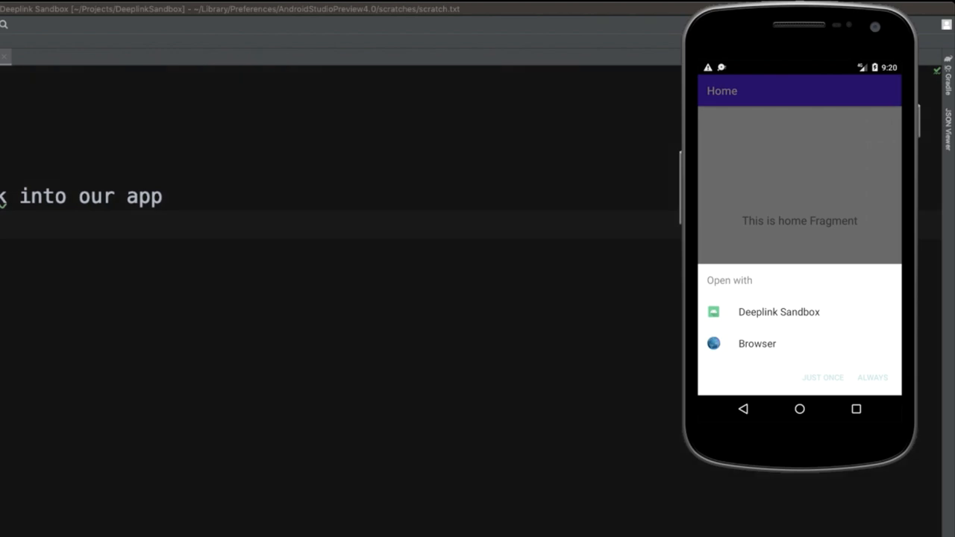
- Run the goobar.io command and open the link just once in Deeplink Sandbox
click(778, 312)
text(http://goobar.io)
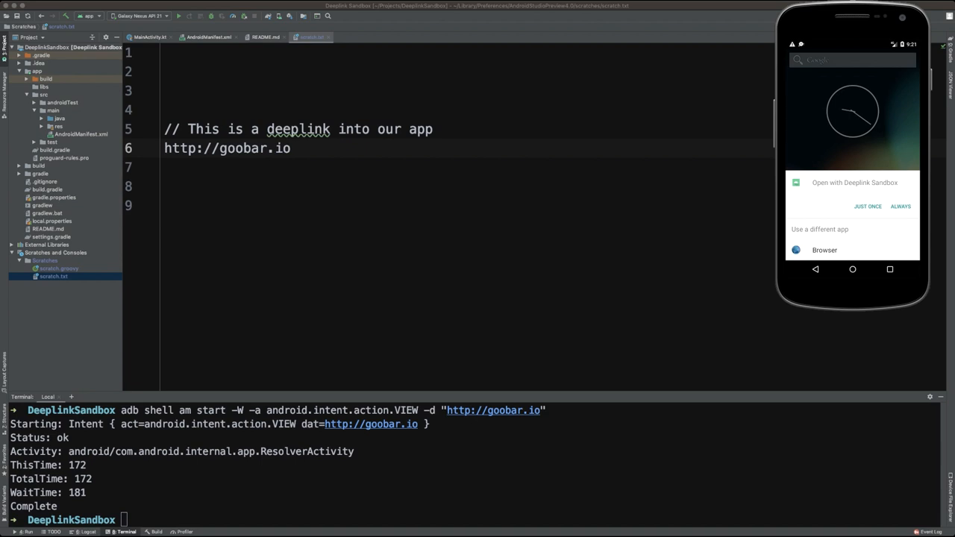
click(866, 206)
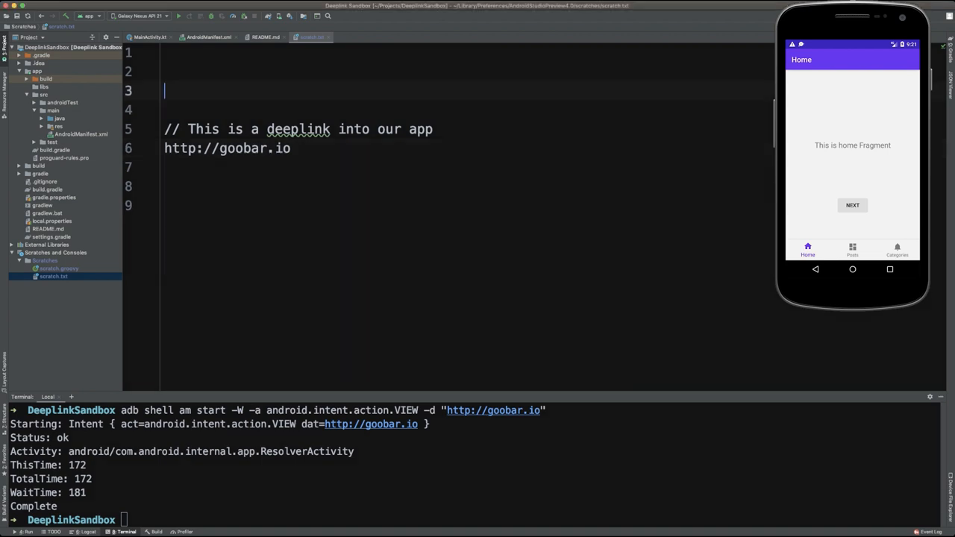
click(217, 37)
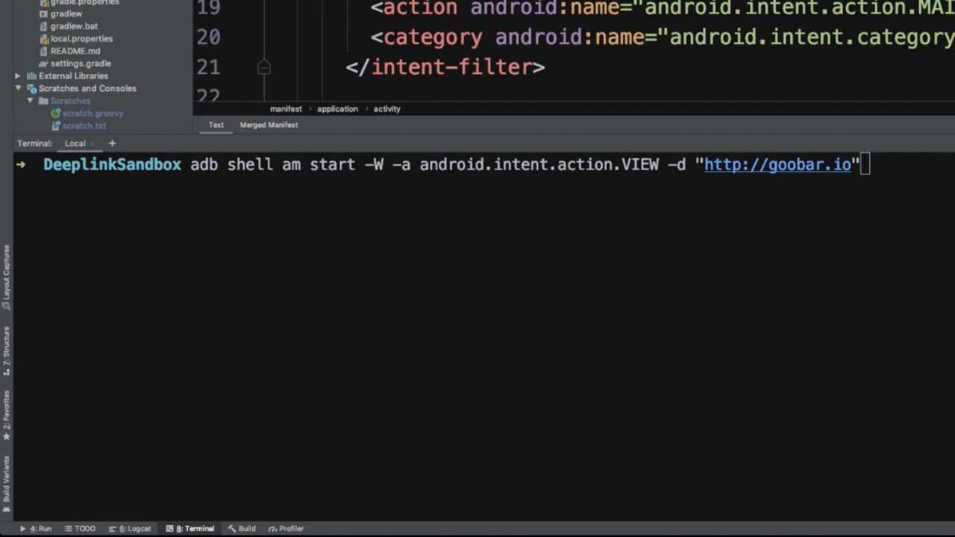
- Scroll the terminal and open README.md from the Project tree for editing
scroll(down, 3)
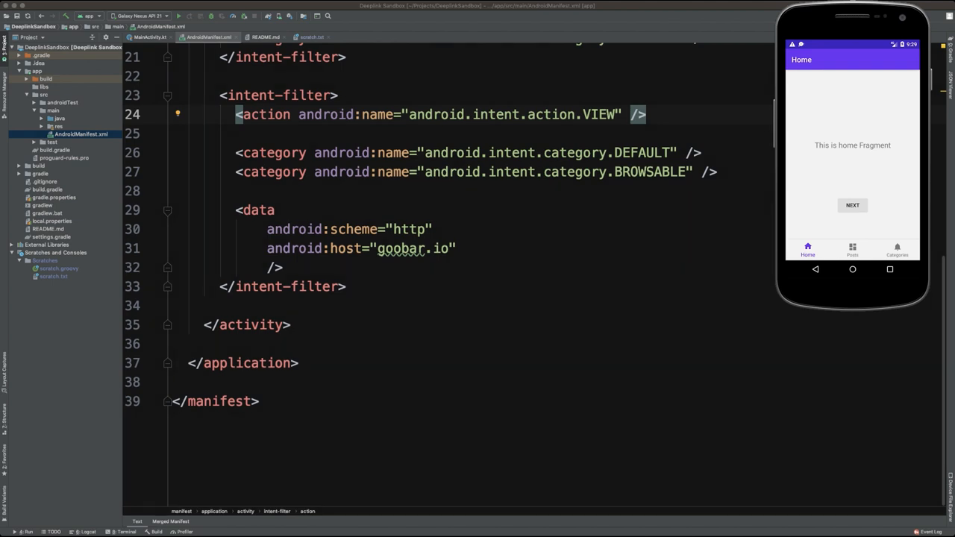
click(47, 228)
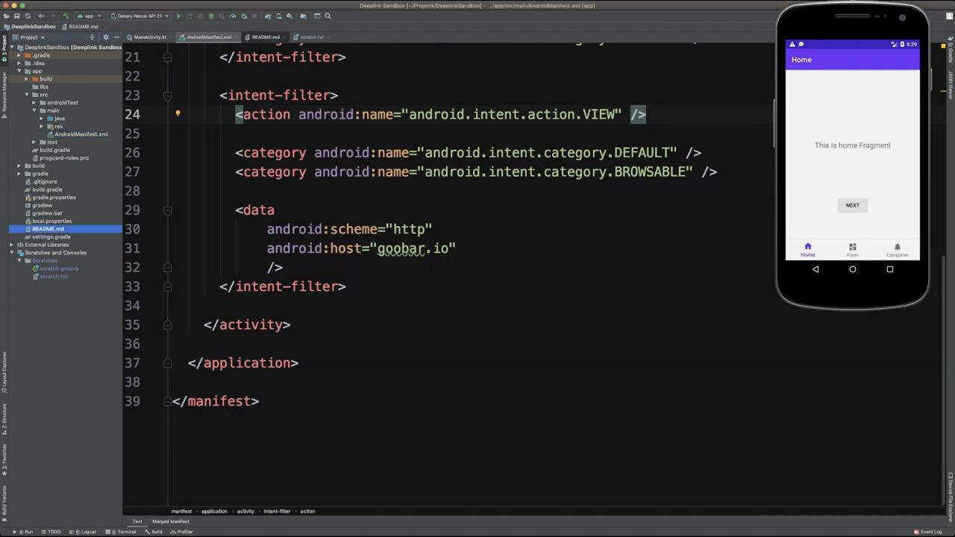
click(269, 36)
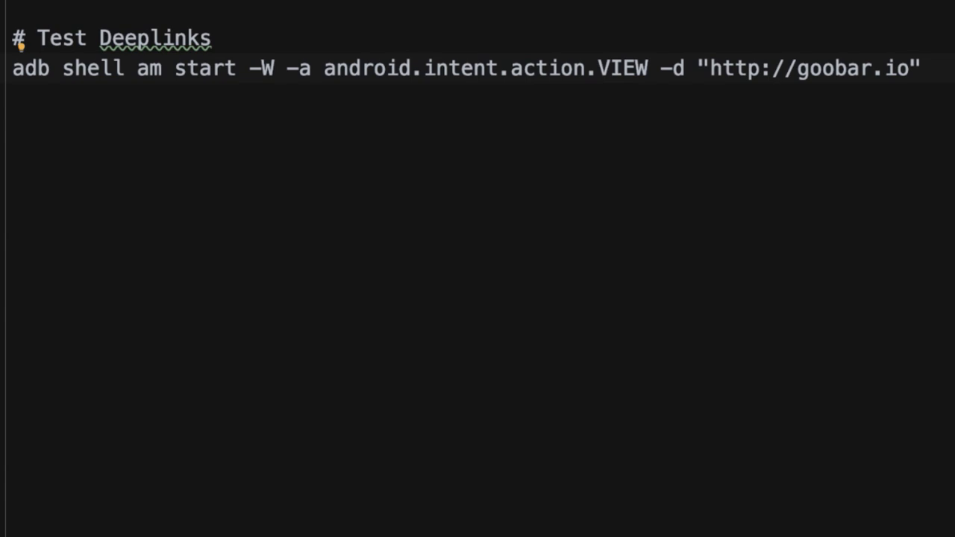
- Add a blank line below the '# Test Deeplinks' heading in README.md
drag(709, 68, 912, 68)
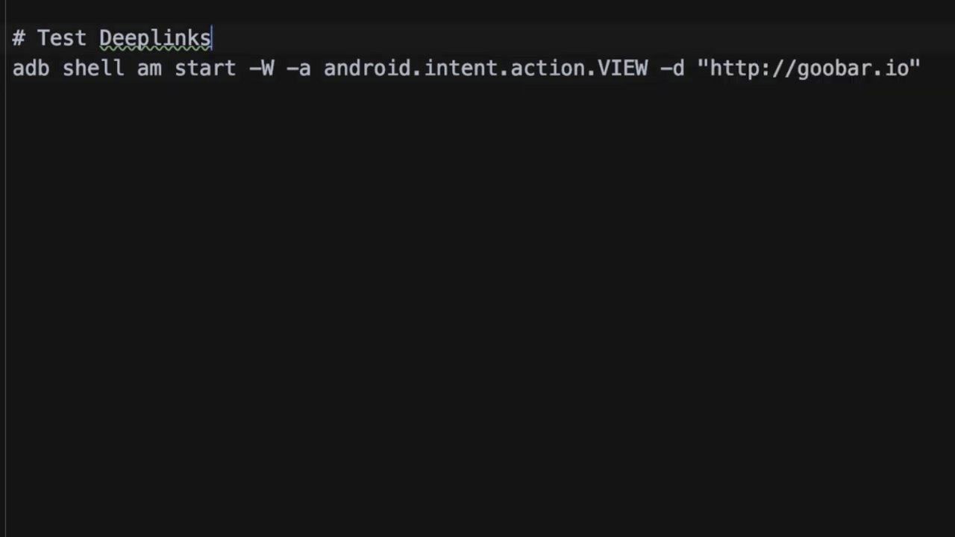
key(Enter)
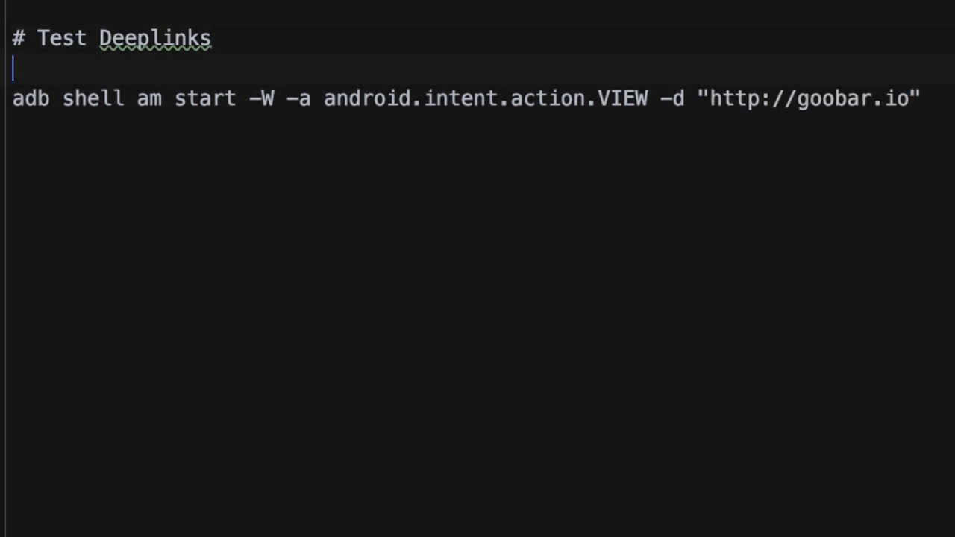
text(http://goobar.io)
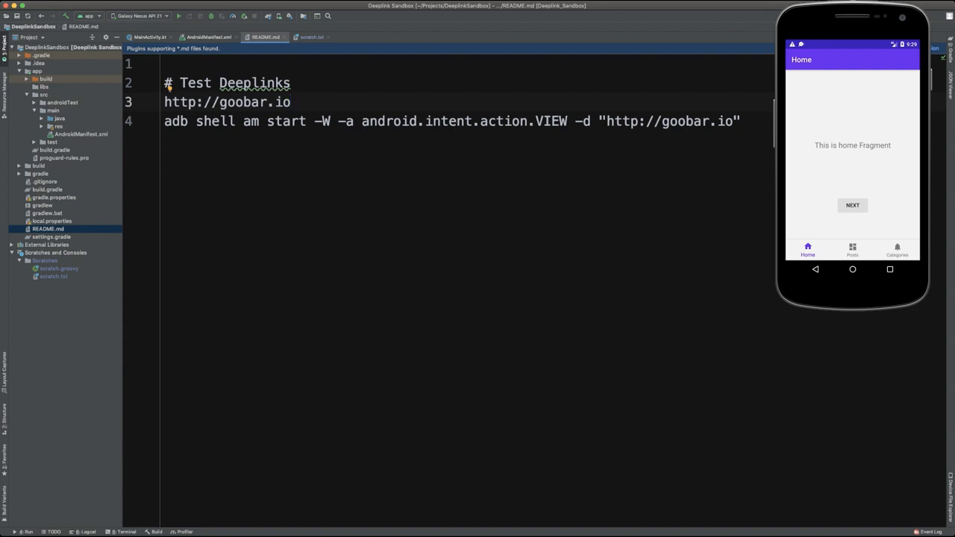
- Switch to scratch.txt and back to README for the tag123 deep link
click(326, 37)
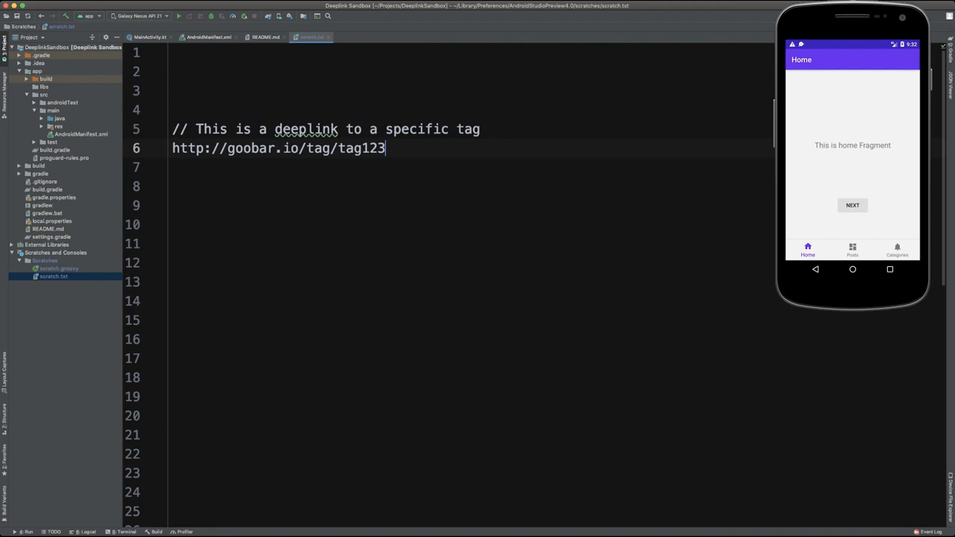
click(269, 38)
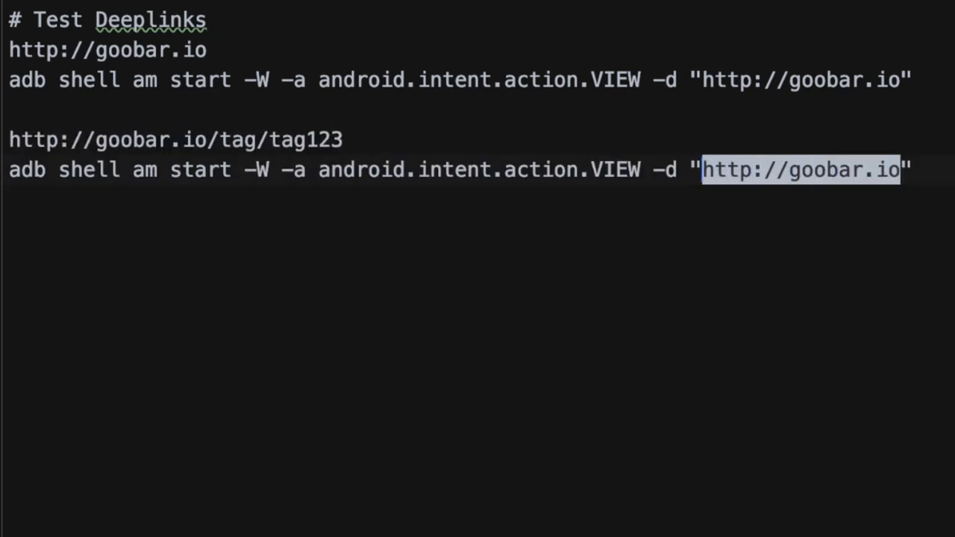
text(http://goobar.io/tag/tag123)
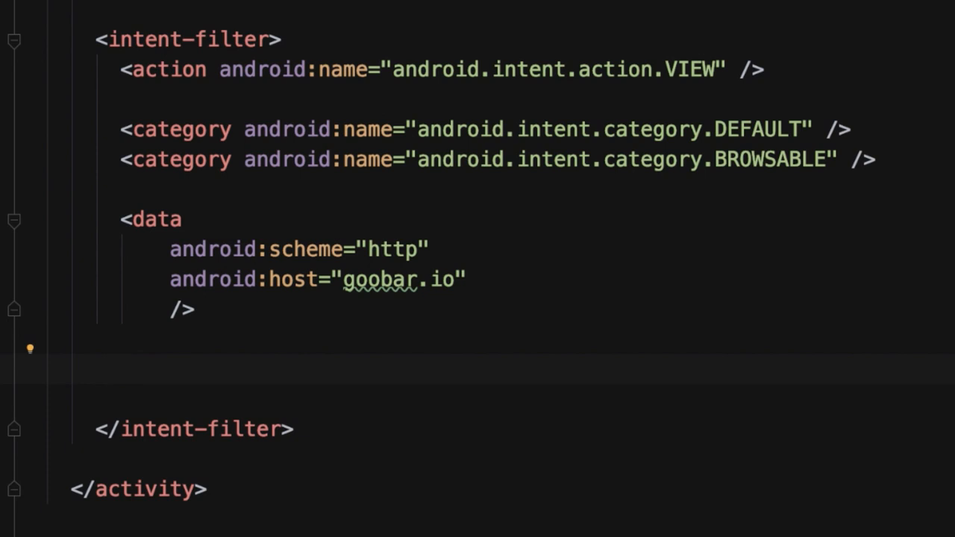
- Add <data android:scheme="http" android:host="goobar.io" android:pathPrefix="/tag"> to the intent filter
text(<d)
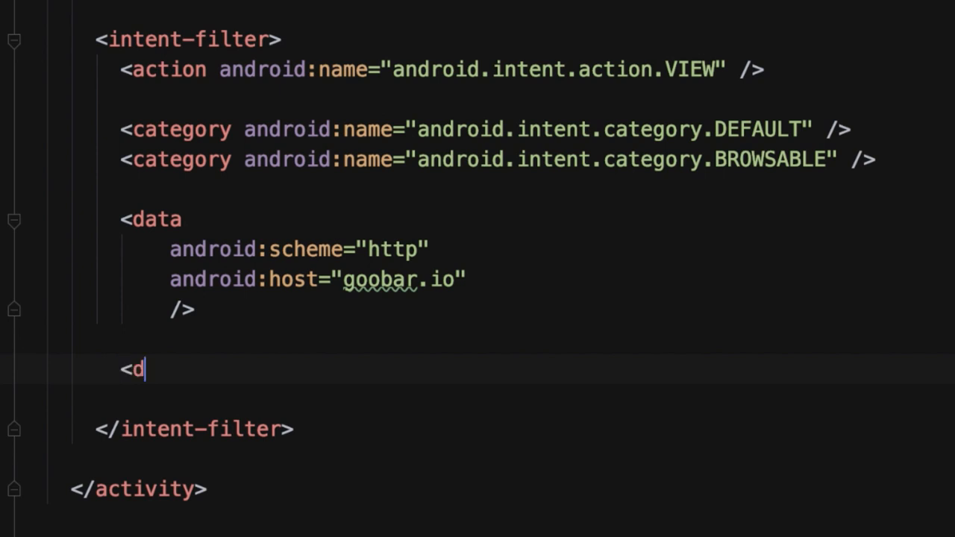
text(ata)
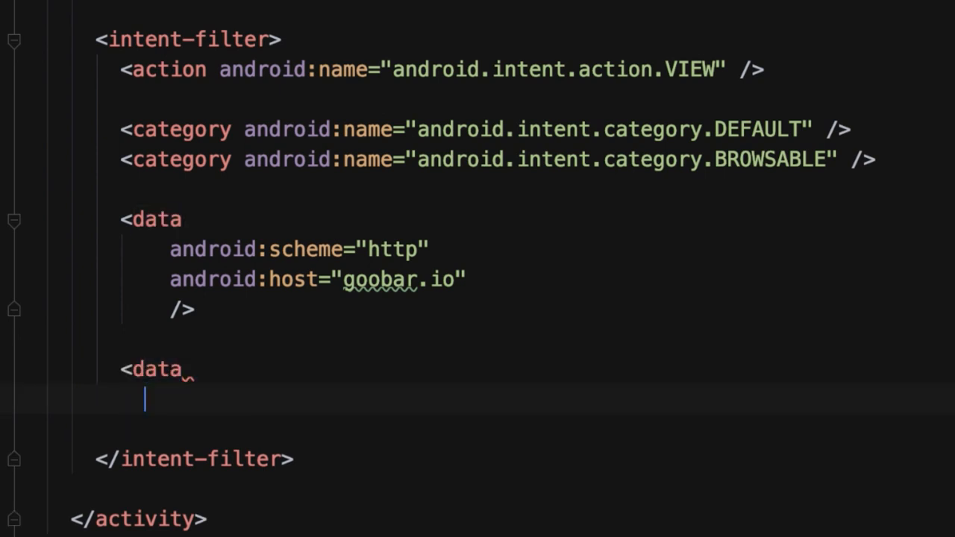
text(android)
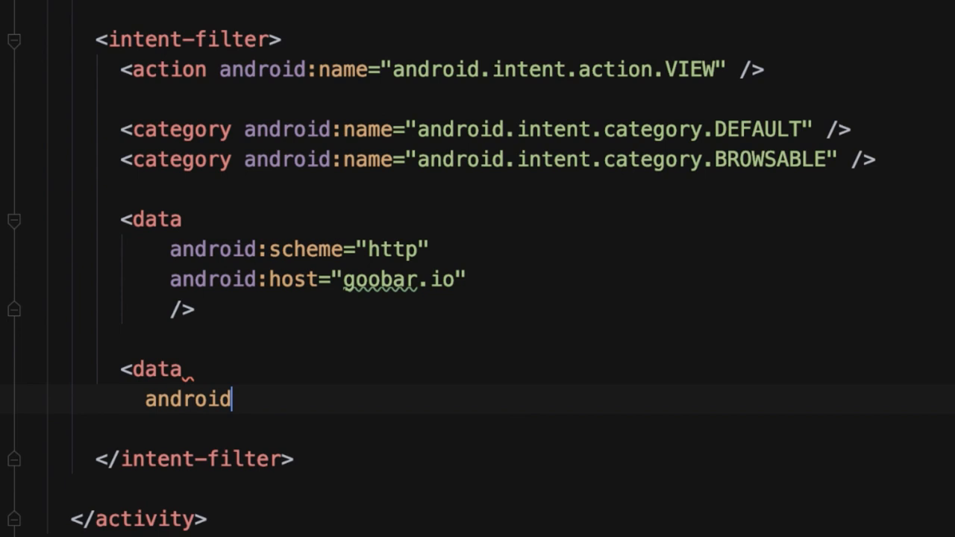
text(:scheme=")
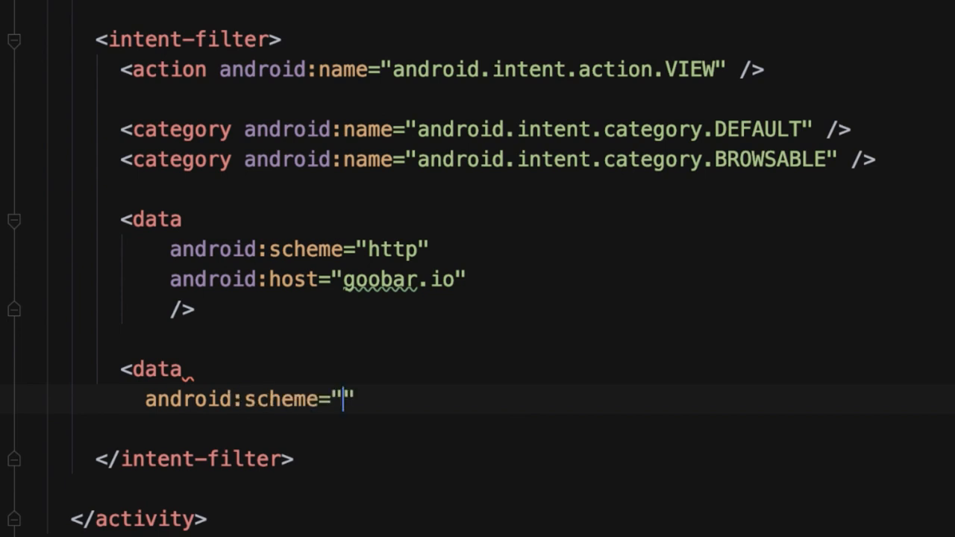
text(http)
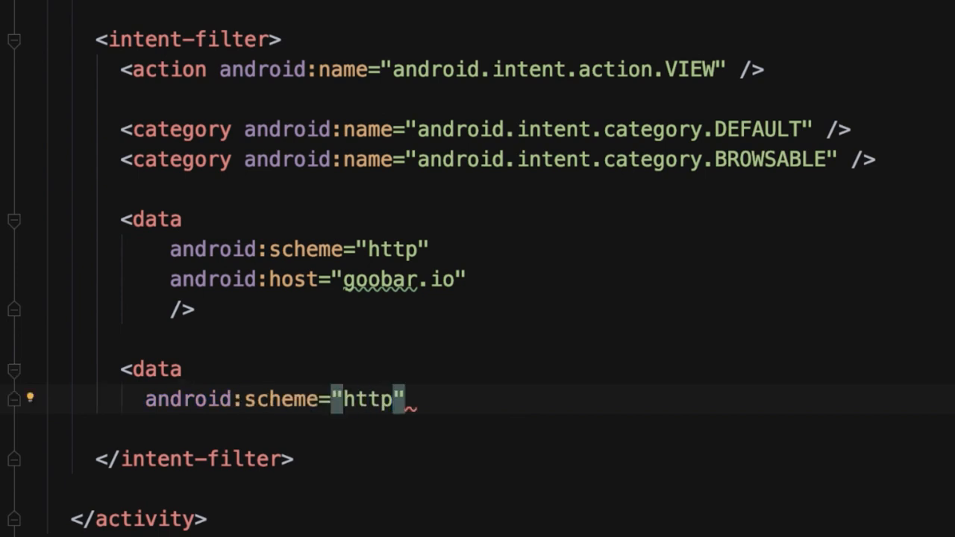
text(ho)
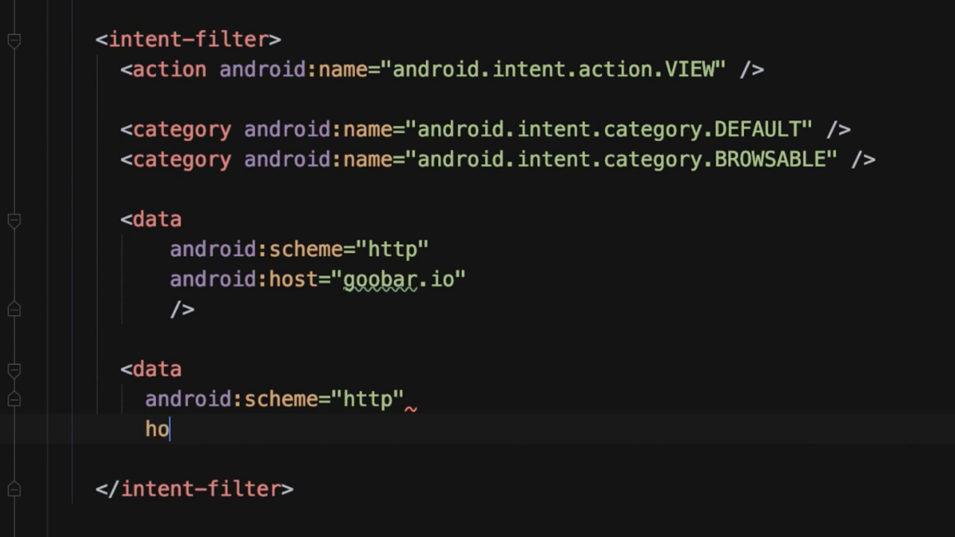
text(st="goob")
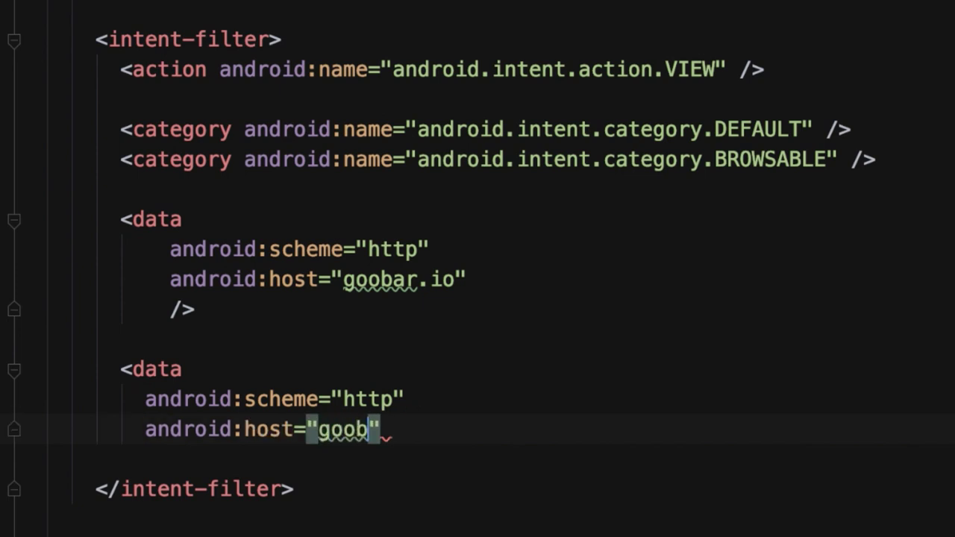
text(ar.io)
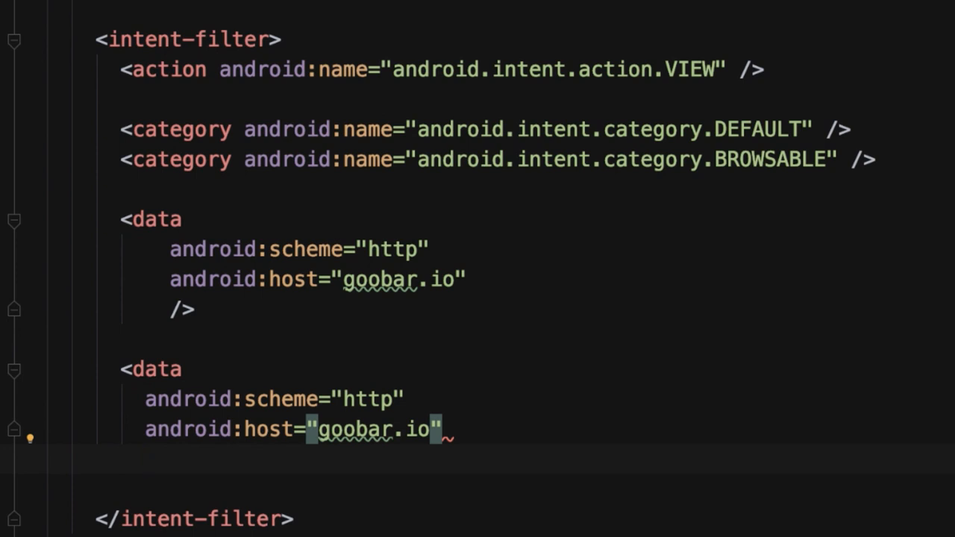
text(android:pathPrefix="")
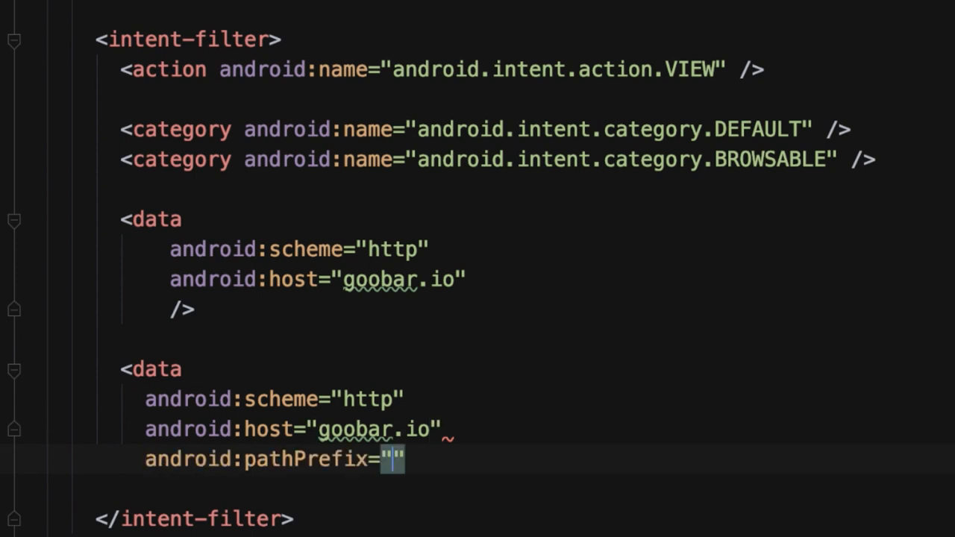
text(/tag)
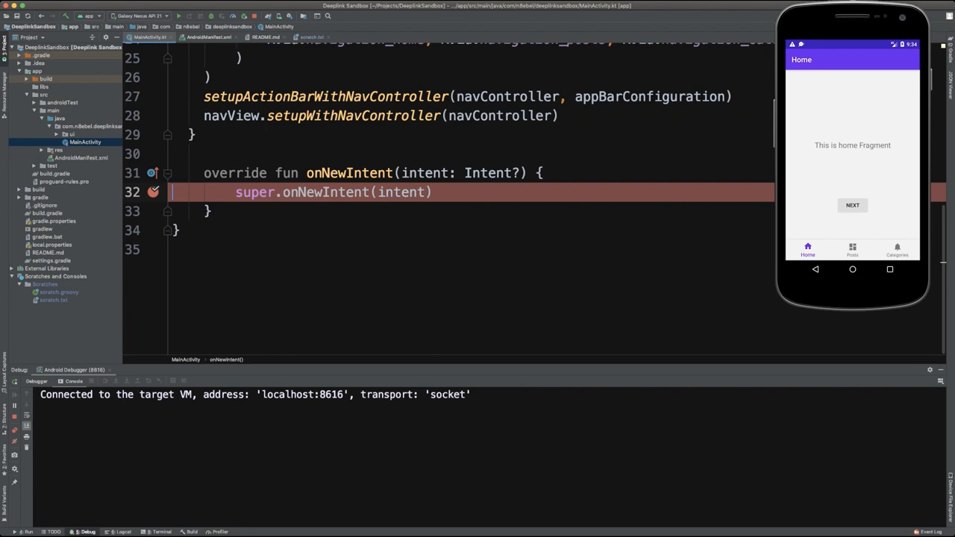
- Start a debug session with a breakpoint on super.onNewIntent in MainActivity
click(267, 36)
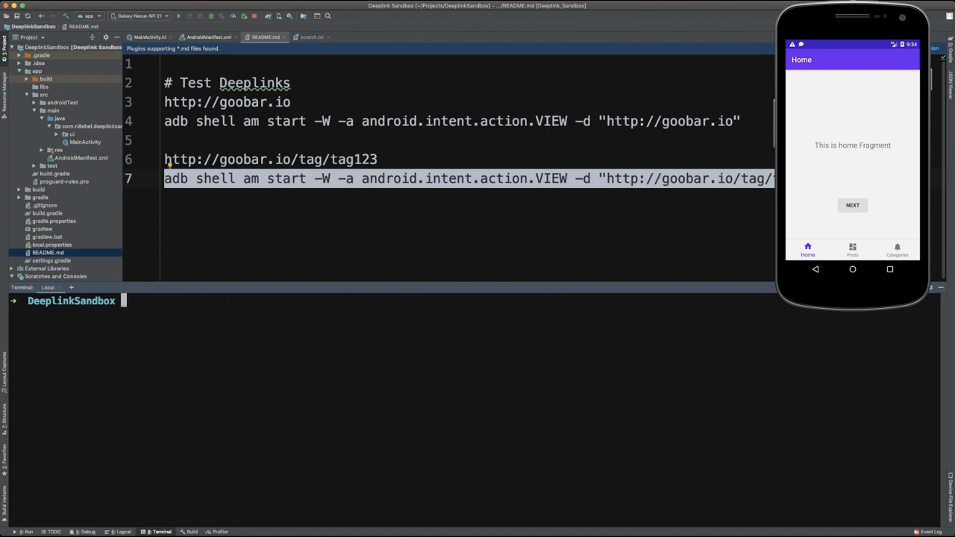
text(adb shell am start -W -a android.intent.action.VIEW -d "http://goobar.io/tag/tag123")
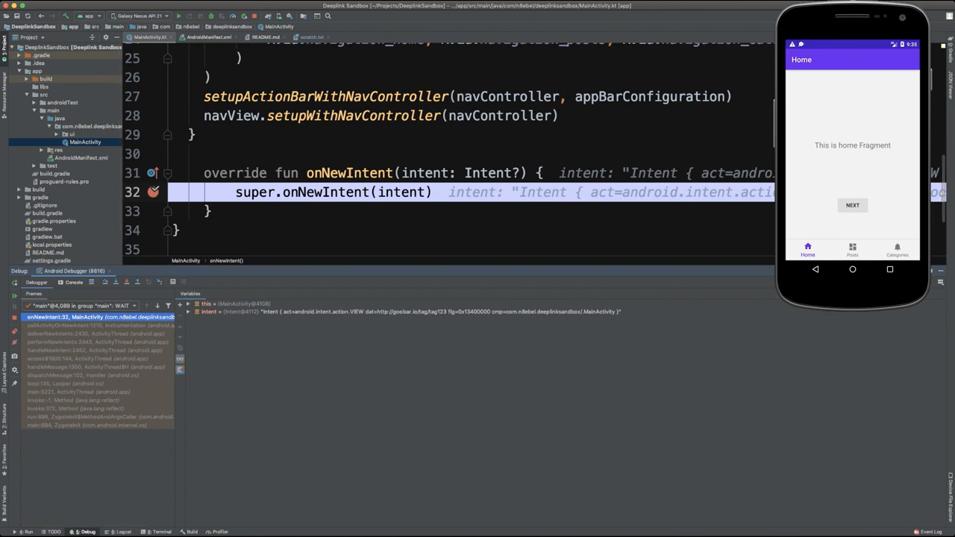
- Expand the paused intent variable to reveal its VIEW action and tag123 data URI
click(201, 317)
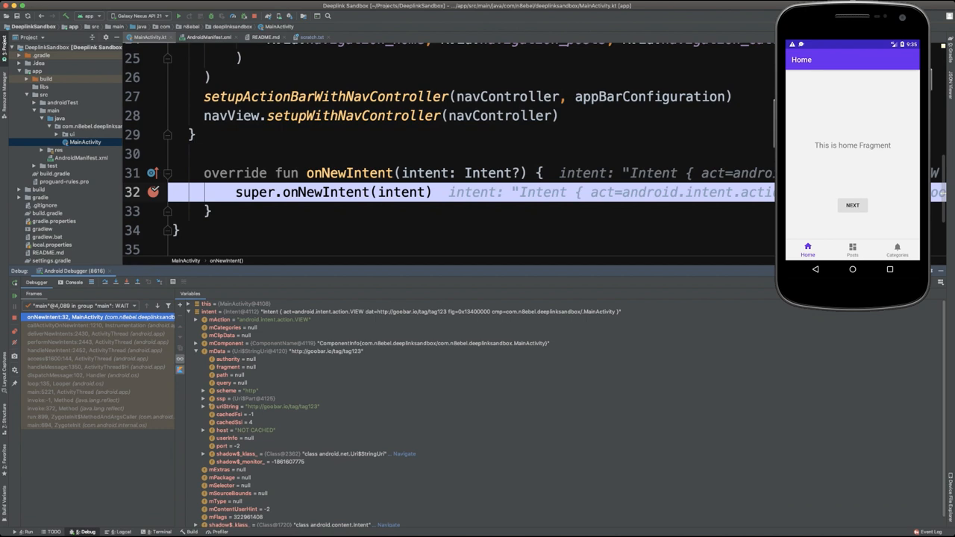
click(228, 406)
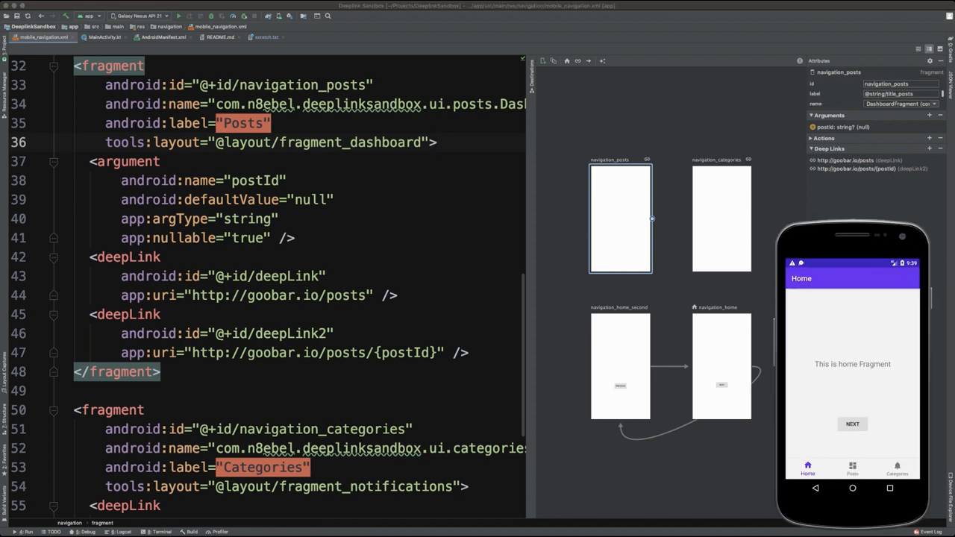
- Tap the Categories tab in the emulator app
click(897, 466)
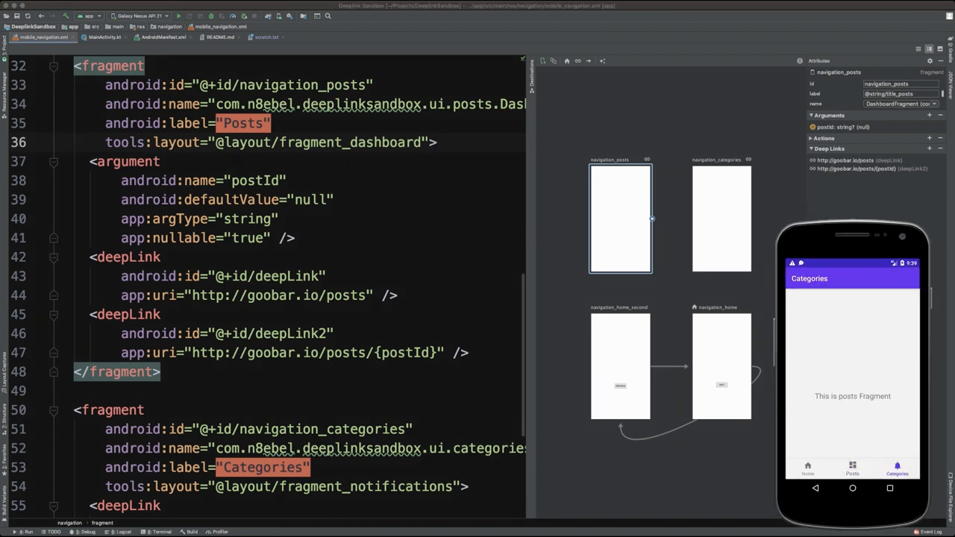
click(807, 468)
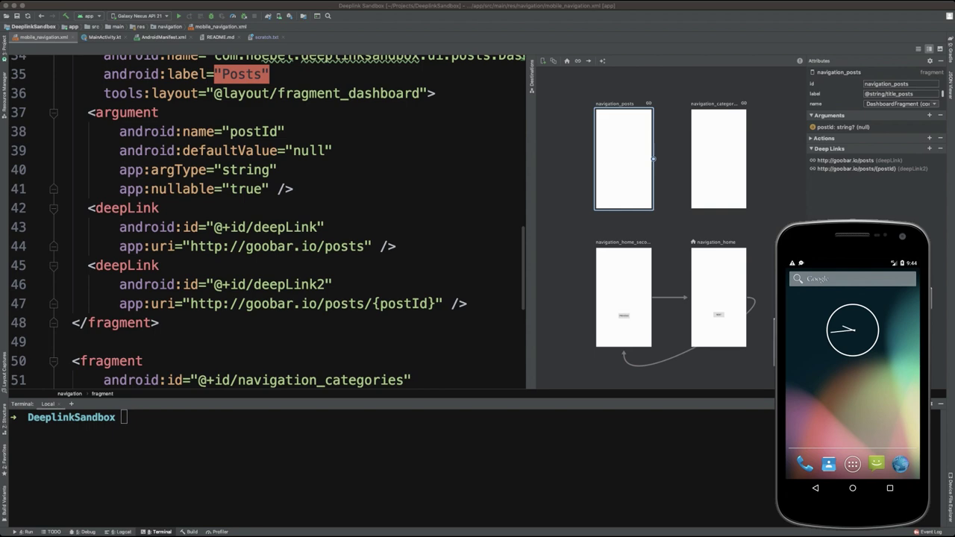
- Switch to the README.md editor tab showing the adb test commands
click(221, 36)
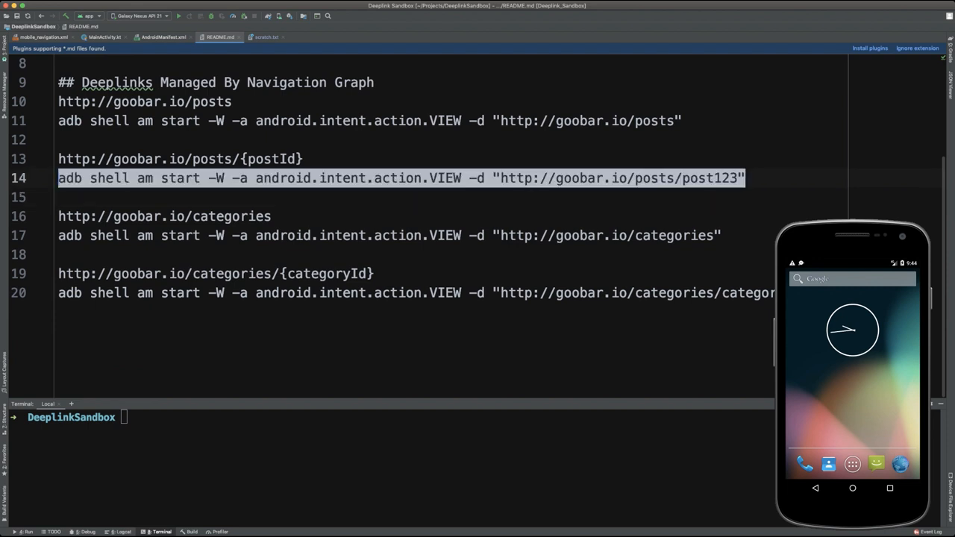
click(745, 178)
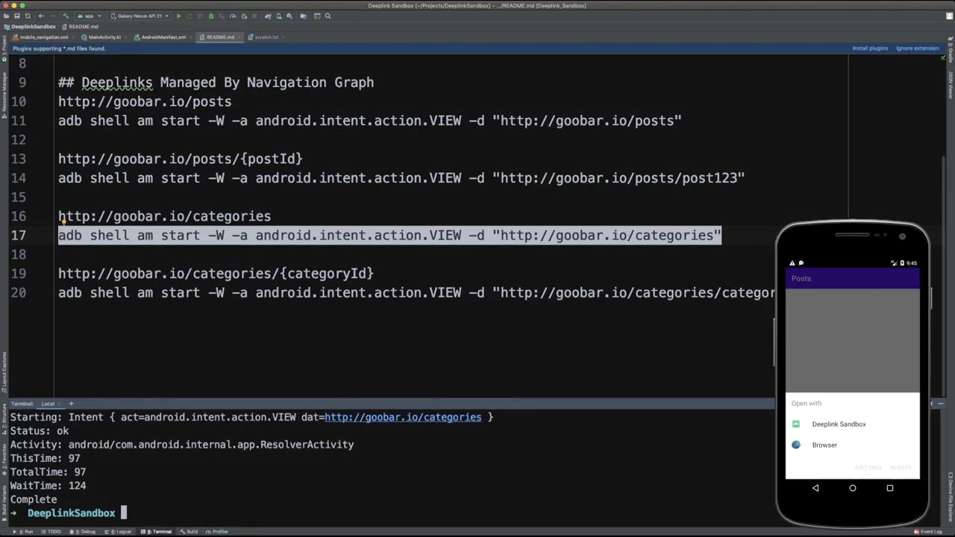
- Open the categories link with Deeplink Sandbox just once, then deselect the README command
click(837, 424)
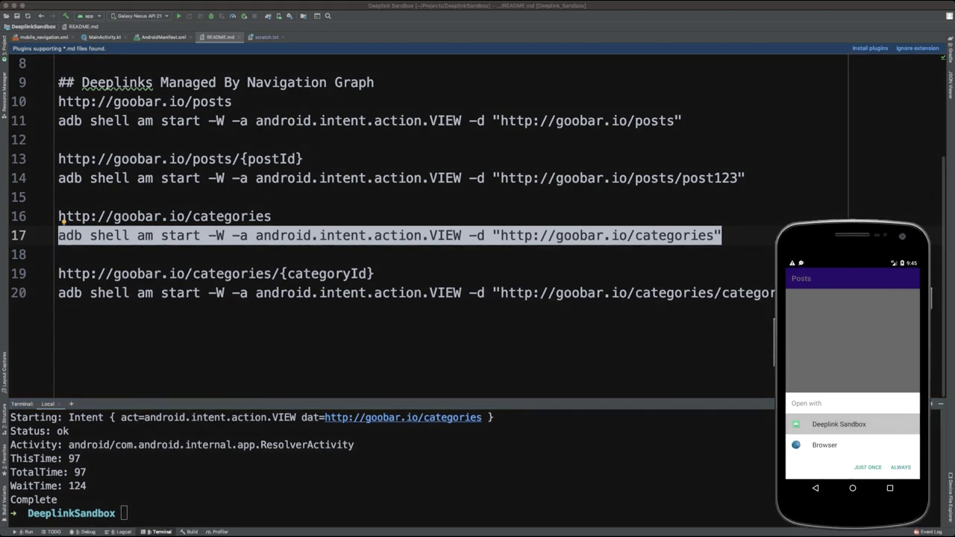
click(837, 424)
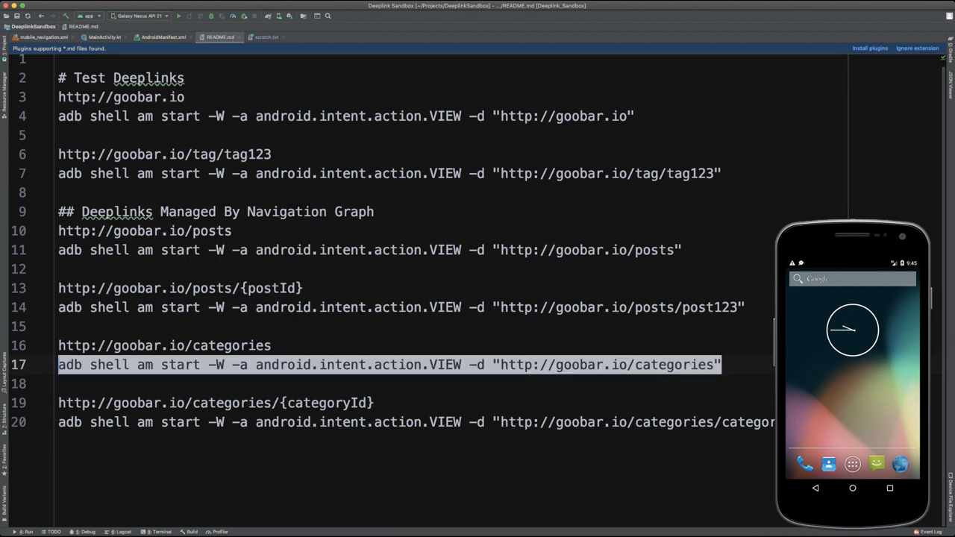
click(721, 365)
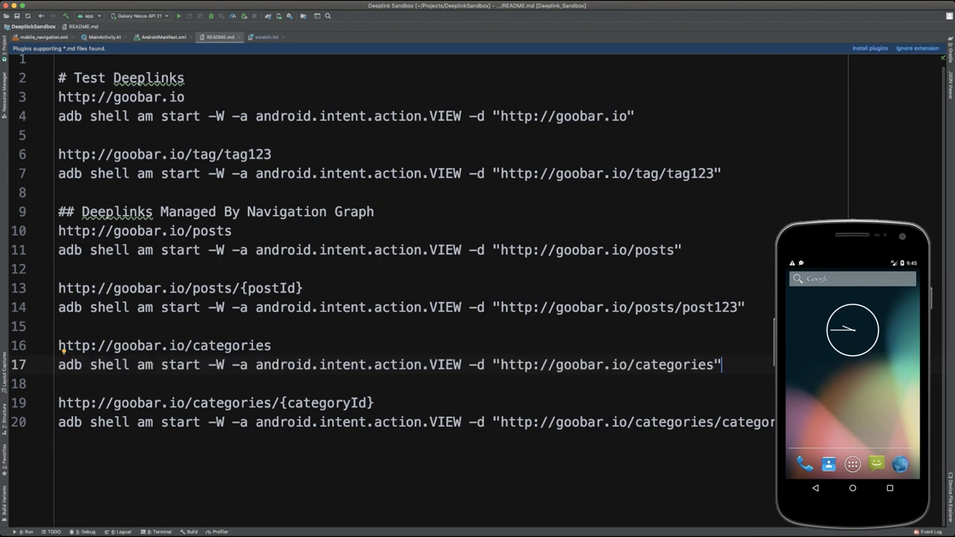